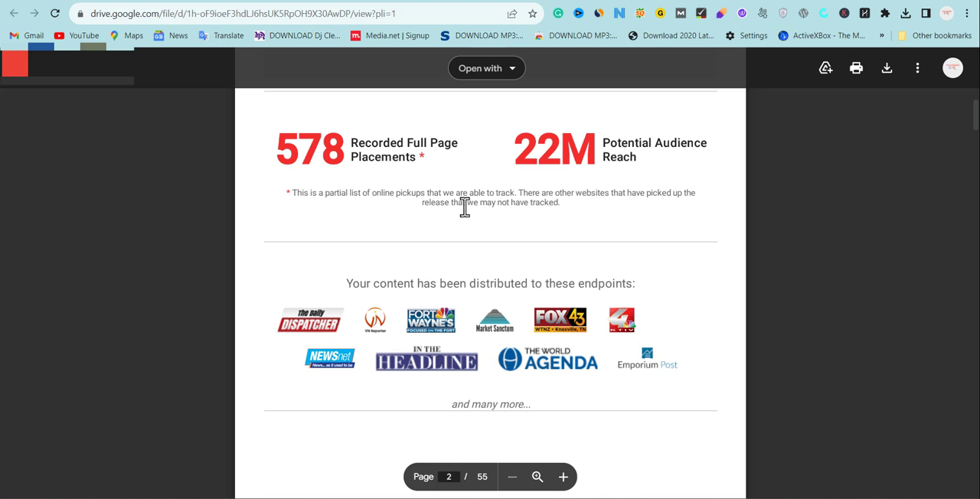
{"action": "mouse_move", "coordinate": [320, 317]}
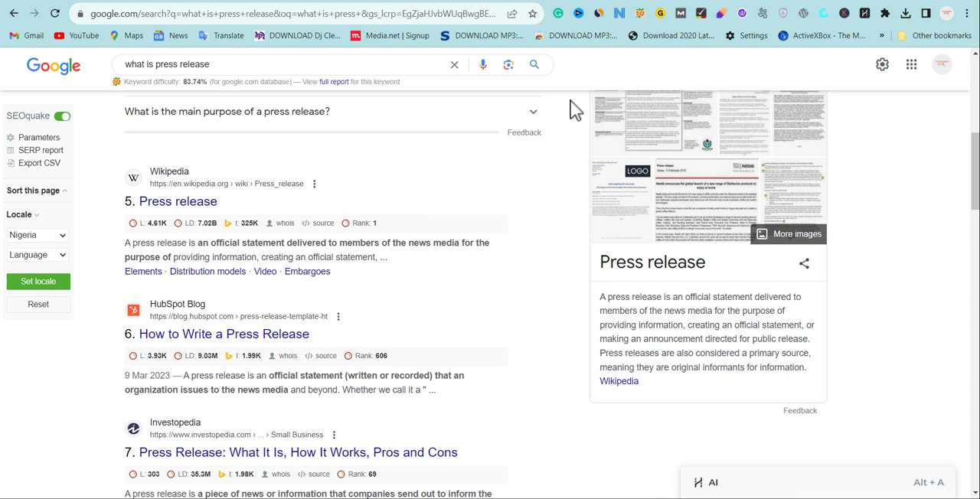
{"action": "mouse_move", "coordinate": [756, 329]}
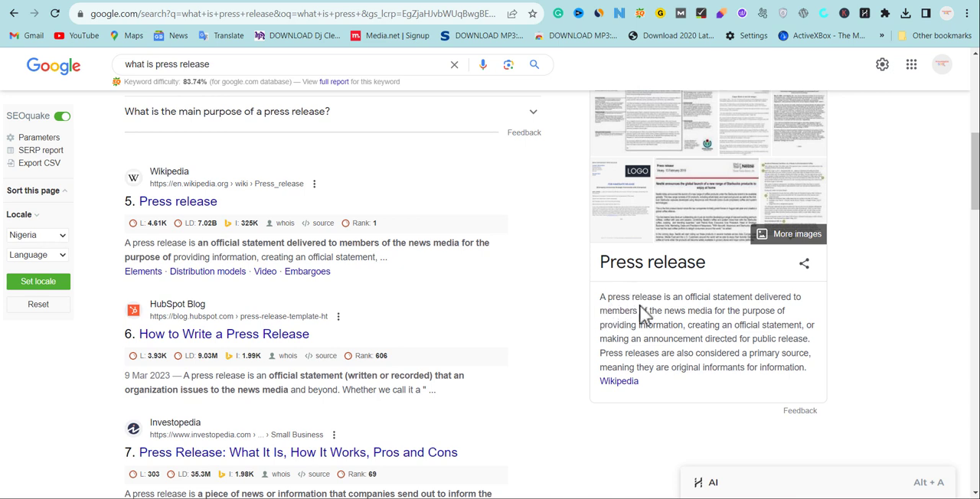
{"action": "mouse_move", "coordinate": [778, 310]}
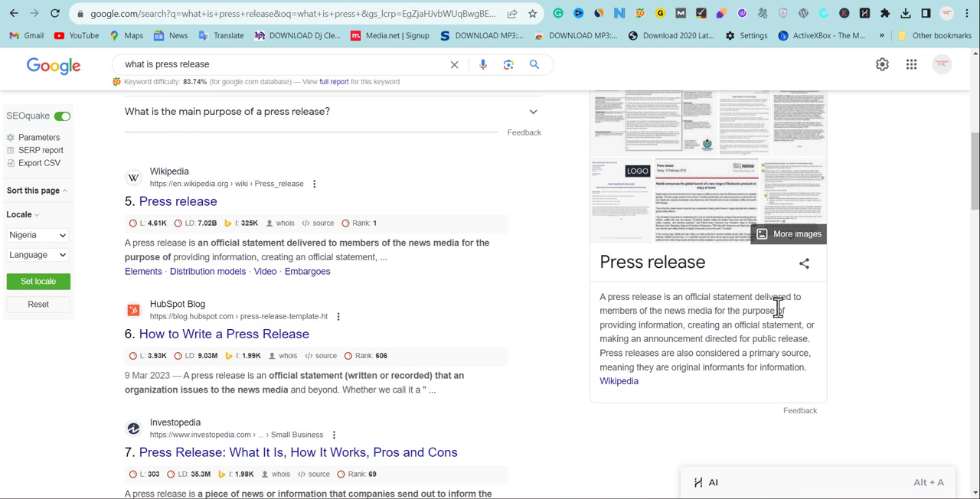
{"action": "mouse_move", "coordinate": [689, 314]}
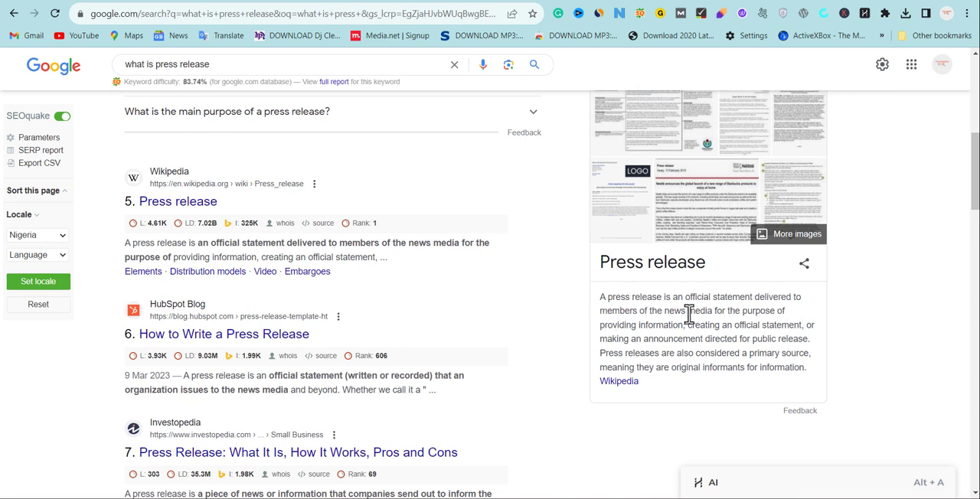
{"action": "mouse_move", "coordinate": [743, 318]}
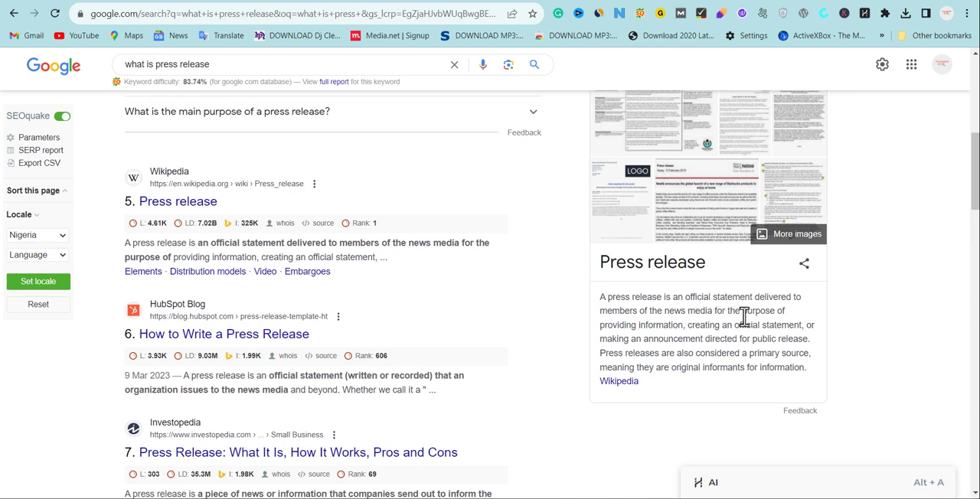
{"action": "mouse_move", "coordinate": [704, 343]}
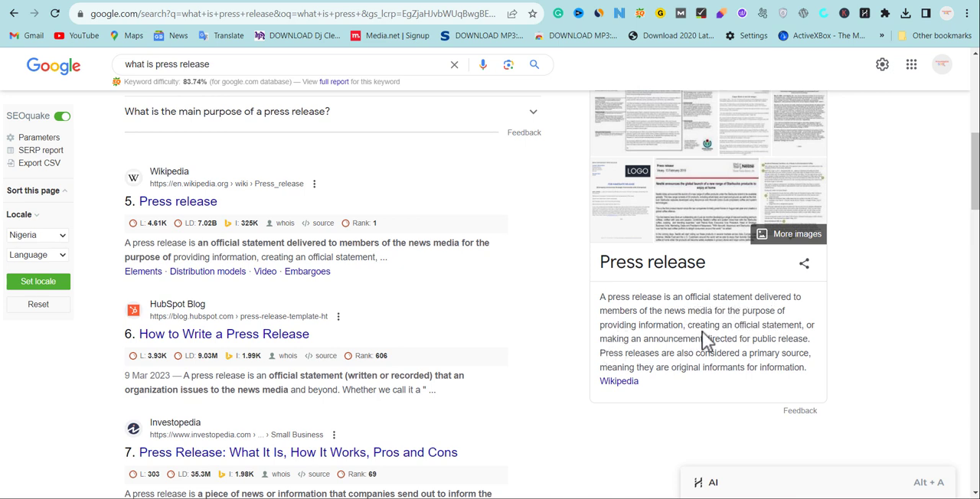
{"action": "mouse_move", "coordinate": [677, 373]}
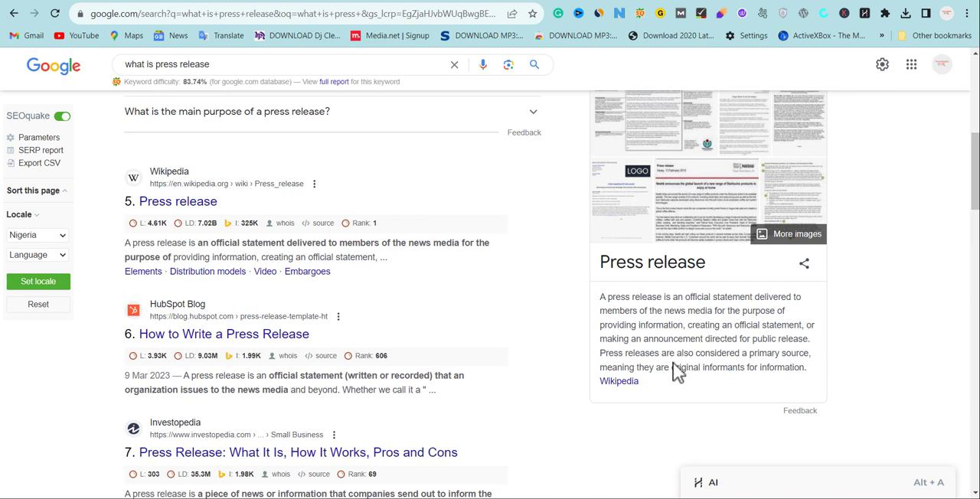
{"action": "mouse_move", "coordinate": [754, 341]}
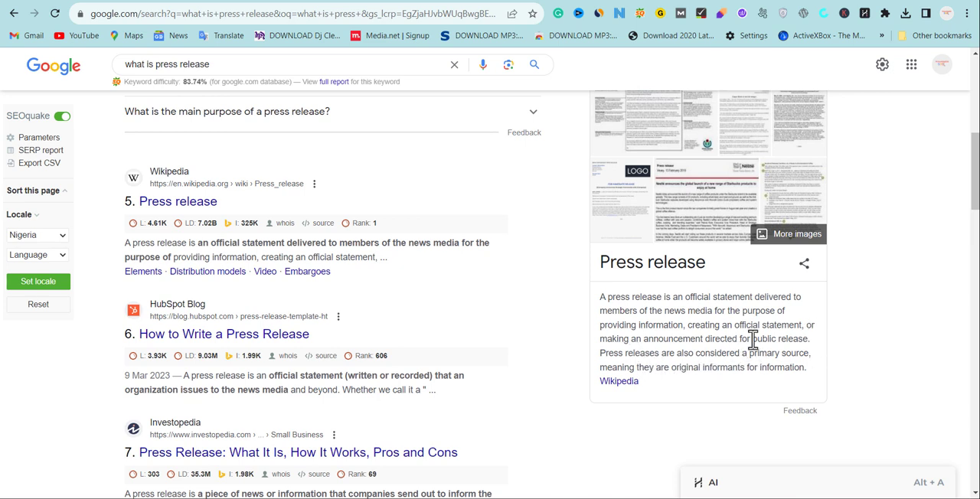
{"action": "mouse_move", "coordinate": [808, 340]}
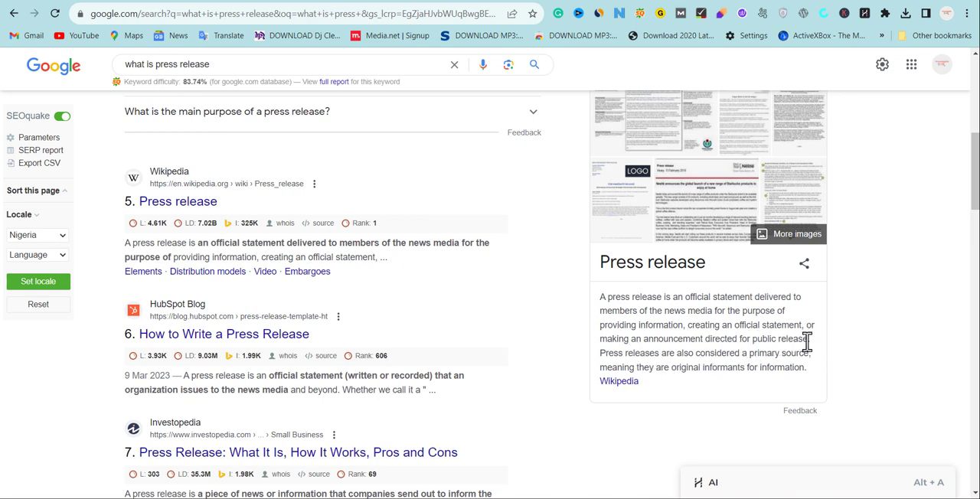
{"action": "mouse_move", "coordinate": [750, 354]}
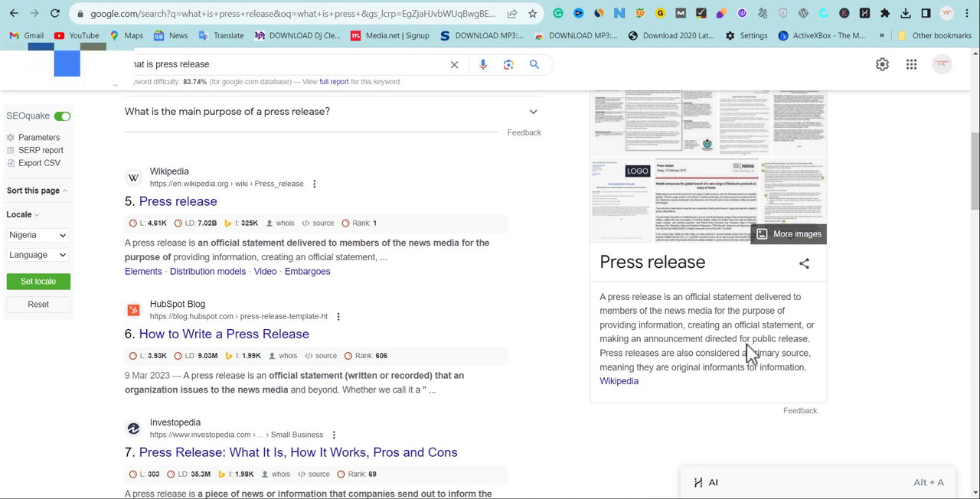
{"action": "mouse_move", "coordinate": [479, 212]}
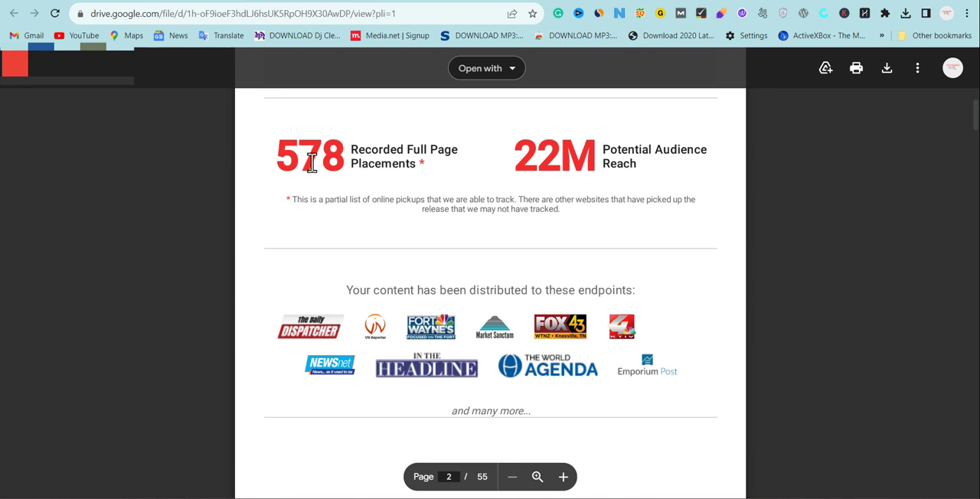
{"action": "mouse_move", "coordinate": [329, 137]}
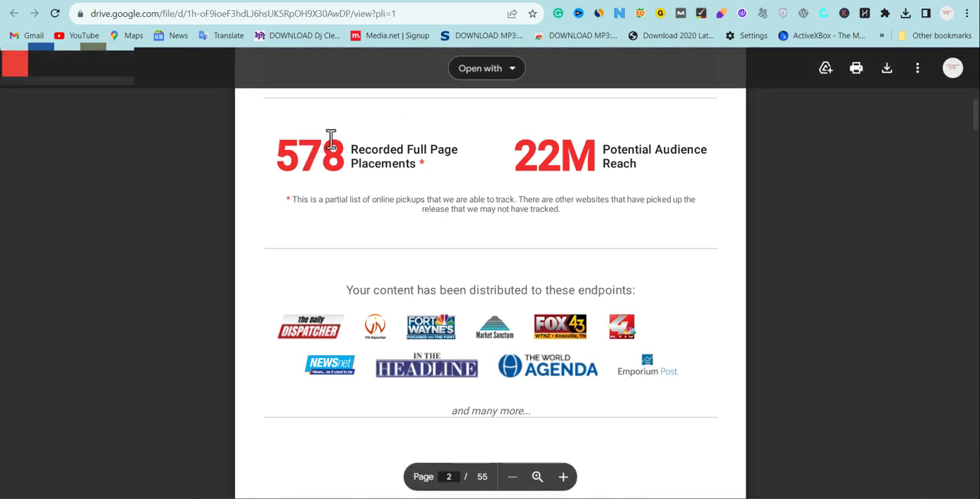
{"action": "mouse_move", "coordinate": [391, 147]}
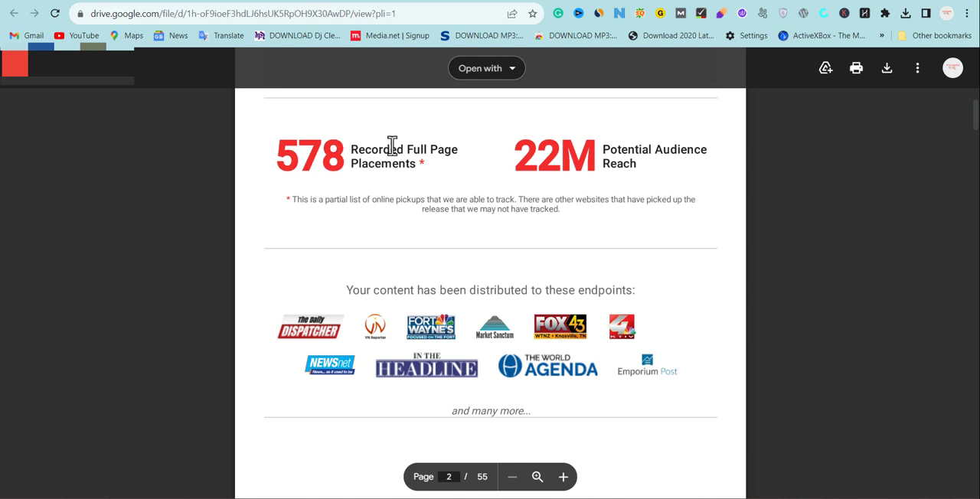
{"action": "mouse_move", "coordinate": [509, 160]}
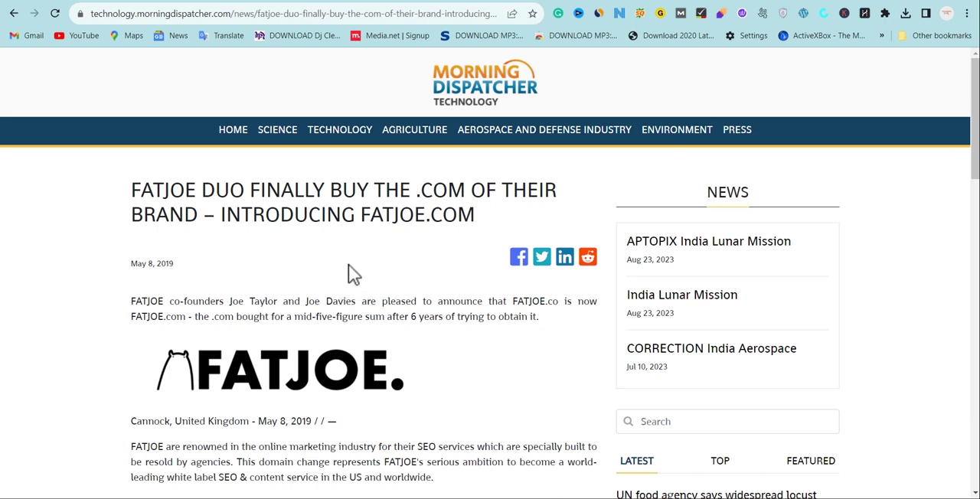
{"action": "mouse_move", "coordinate": [274, 275]}
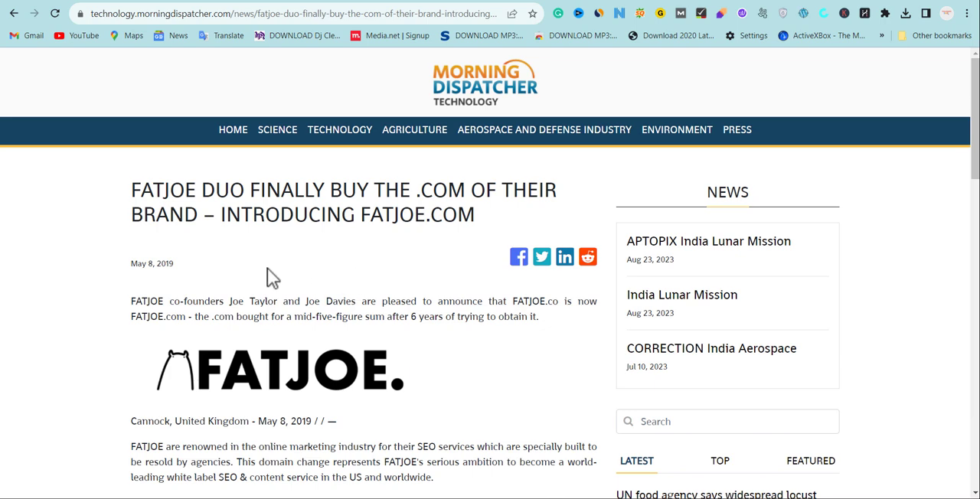
{"action": "scroll", "scroll_direction": "down", "scroll_amount": 3}
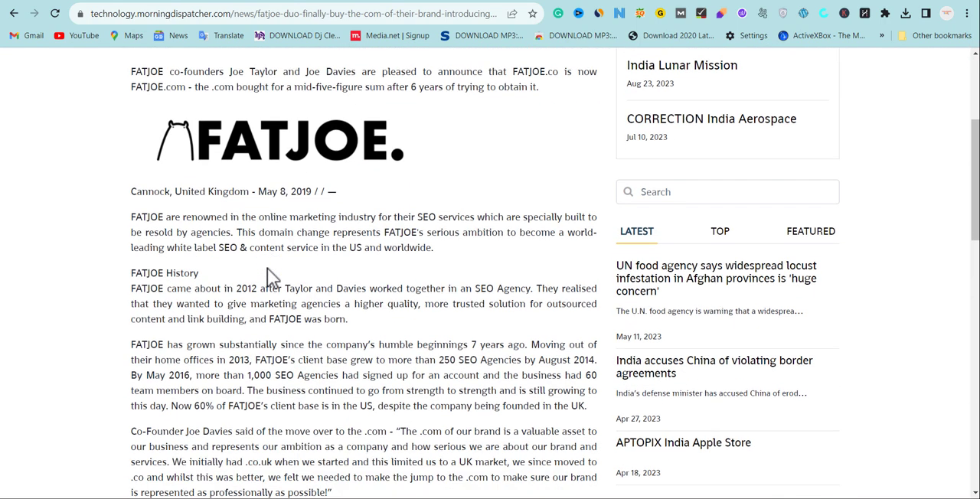
{"action": "scroll", "scroll_direction": "down", "scroll_amount": 3}
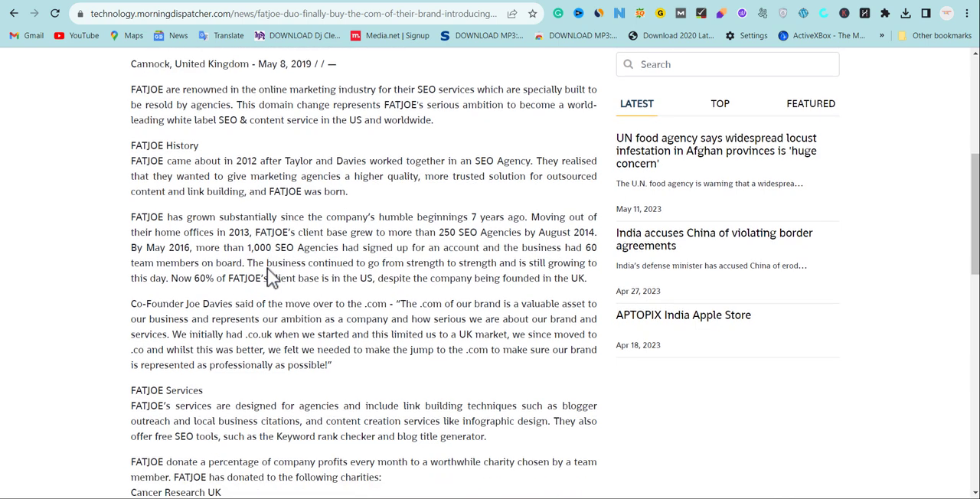
{"action": "scroll", "scroll_direction": "down", "scroll_amount": 3}
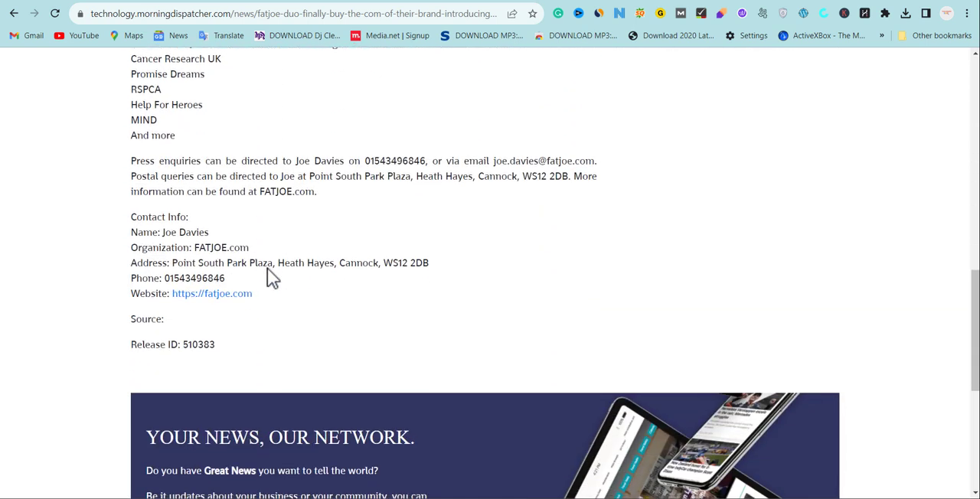
{"action": "mouse_move", "coordinate": [189, 296]}
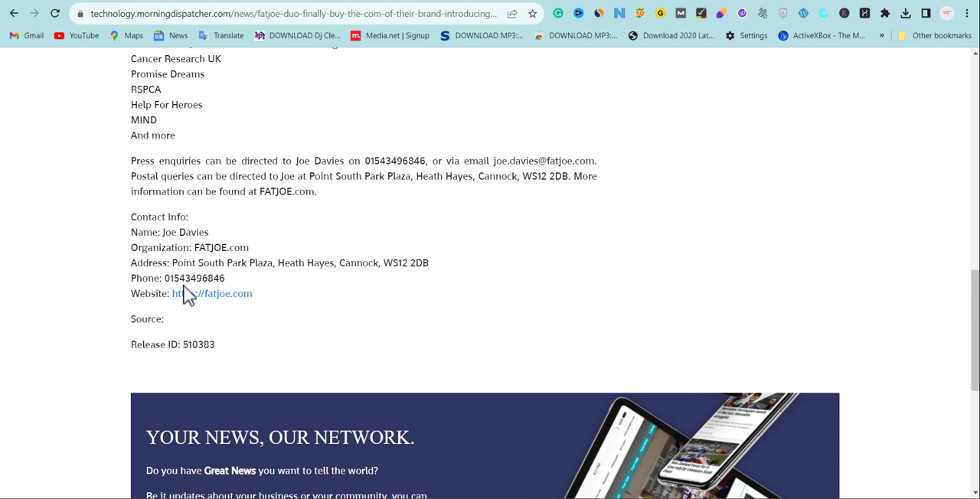
{"action": "triple_click", "coordinate": [194, 278]}
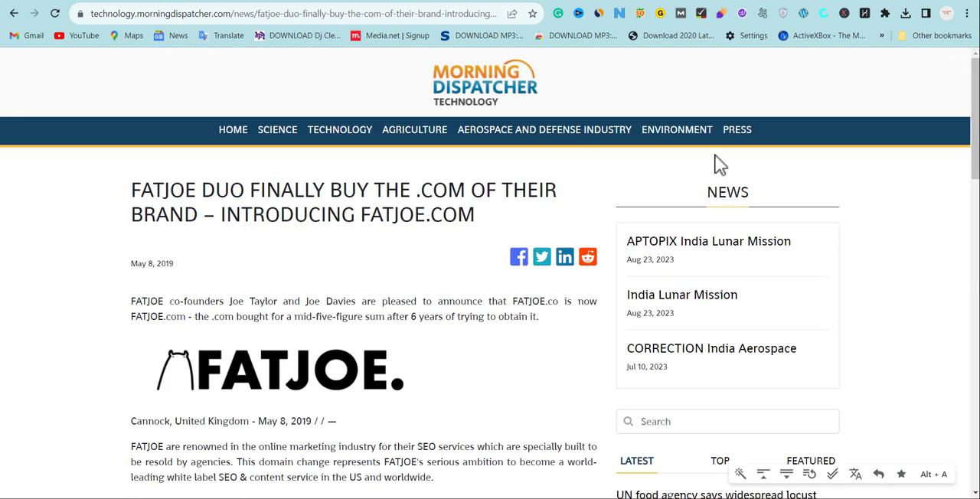
{"action": "mouse_move", "coordinate": [298, 183]}
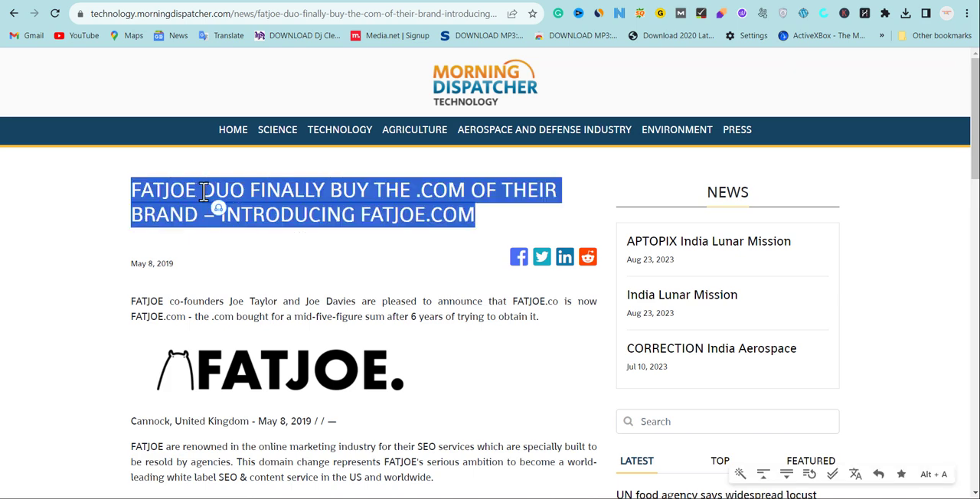
{"action": "mouse_move", "coordinate": [182, 282]}
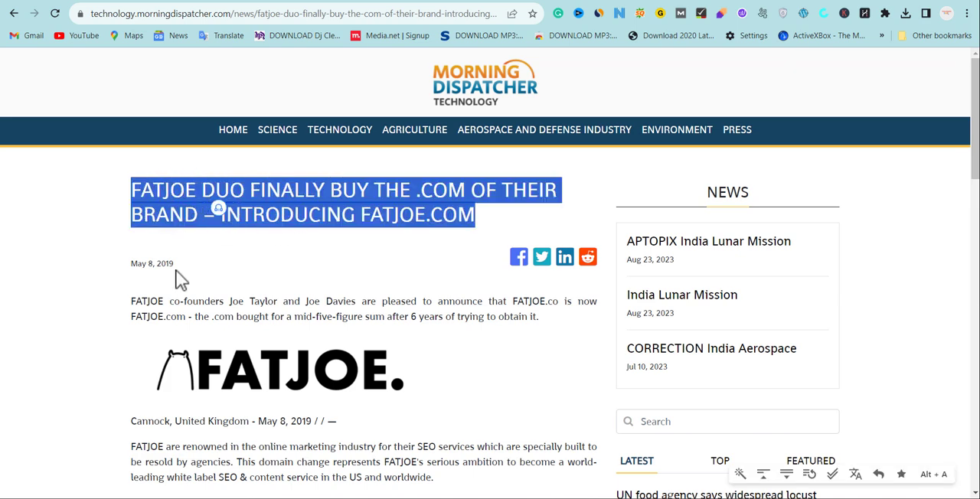
{"action": "scroll", "scroll_direction": "down", "scroll_amount": 3}
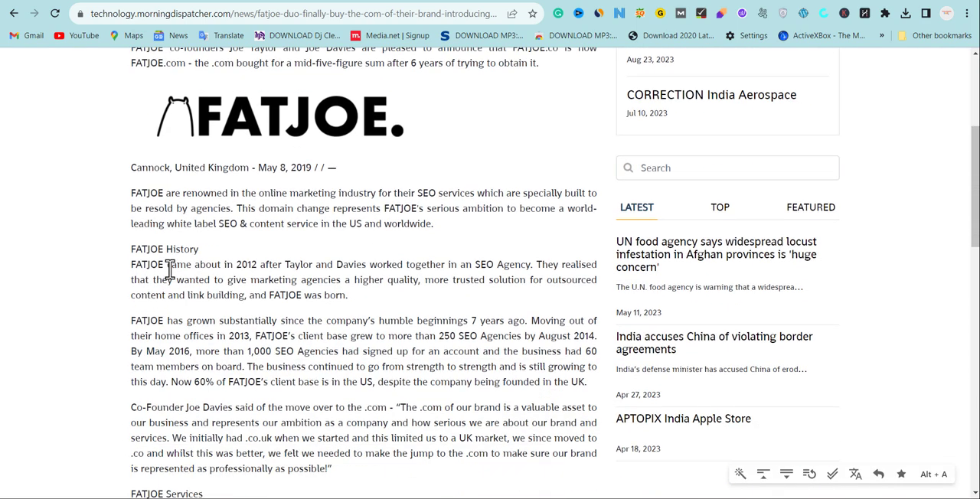
{"action": "scroll", "scroll_direction": "down", "scroll_amount": 3}
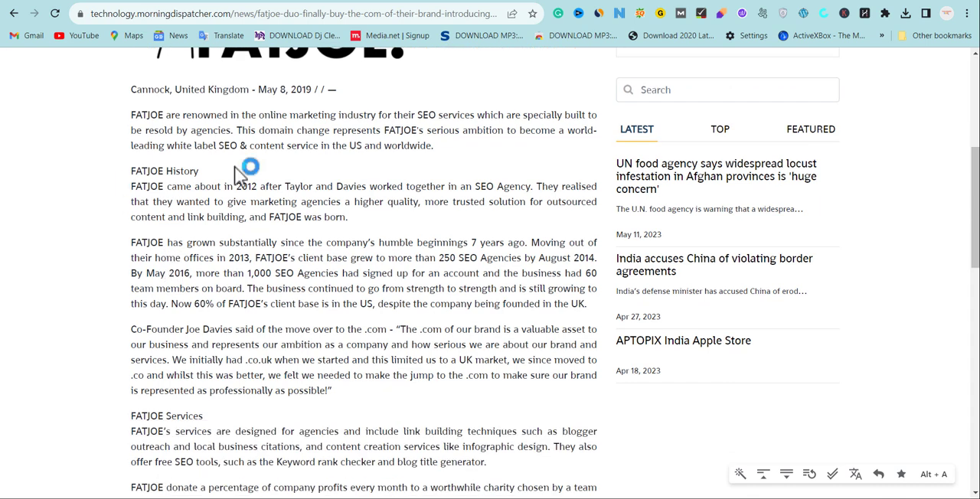
{"action": "left_click_drag", "start_coordinate": [131, 114], "coordinate": [432, 146]}
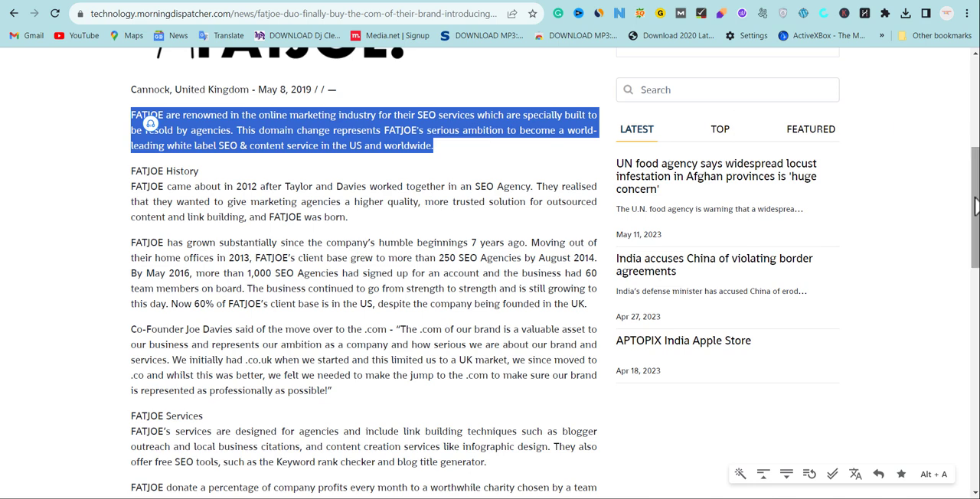
{"action": "scroll", "scroll_direction": "down", "scroll_amount": 3}
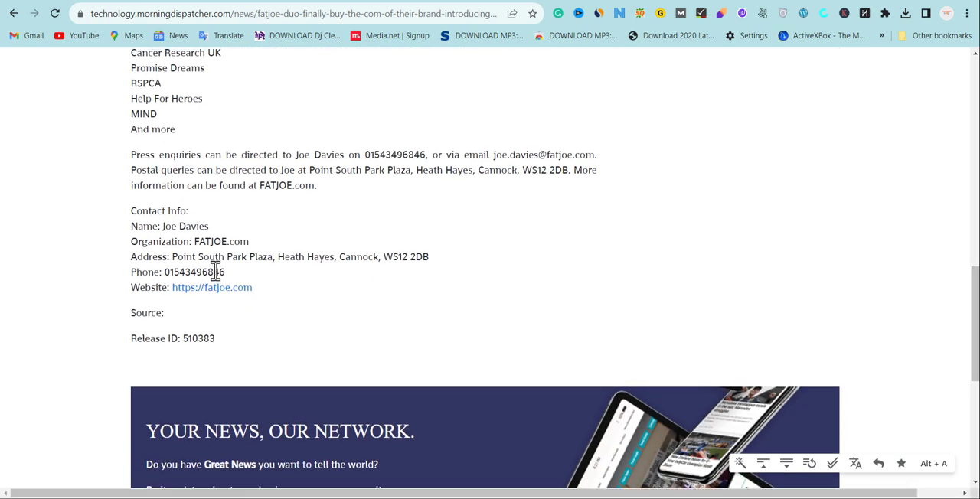
{"action": "mouse_move", "coordinate": [349, 295]}
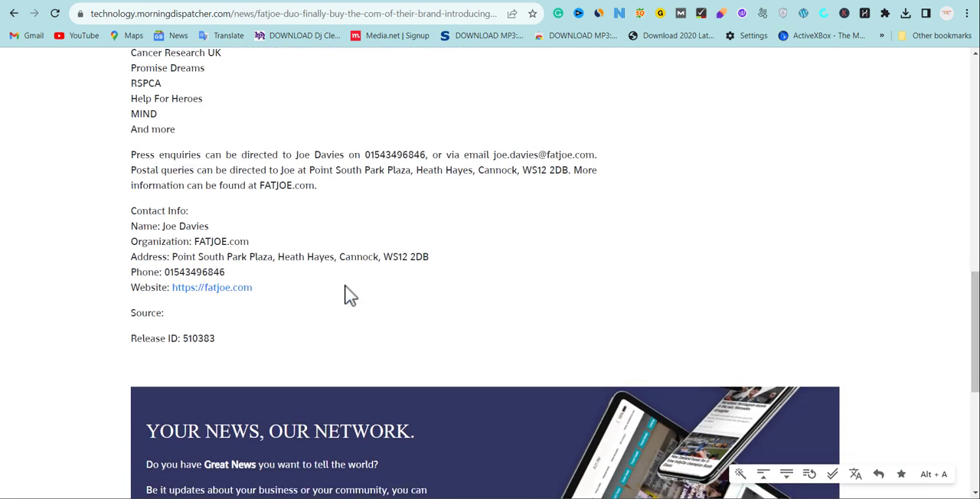